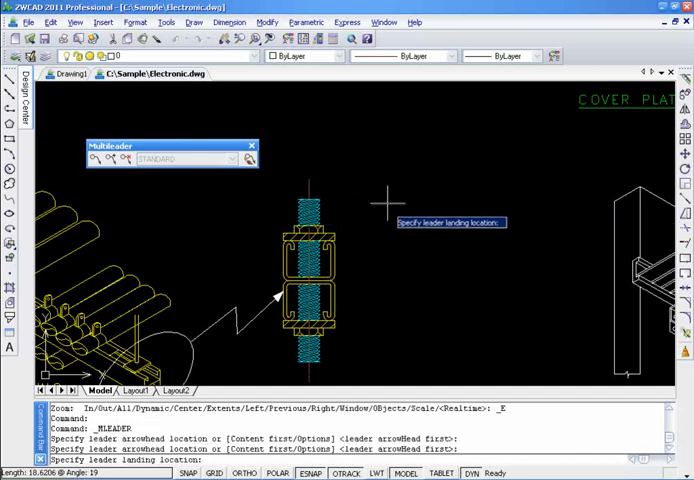
- Place the multileader landing and enter the label text LOCK NUT
click(380, 204)
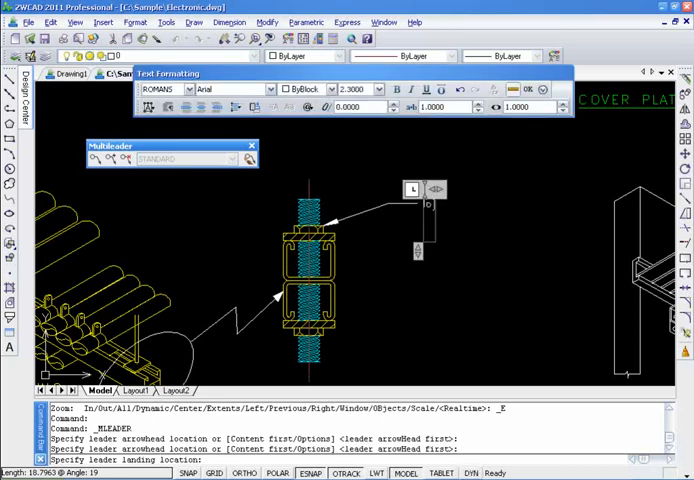
text(LOC K)
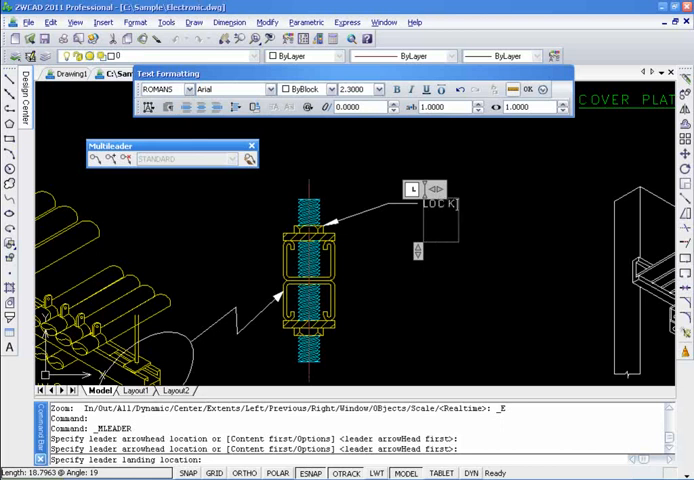
text(NUT)
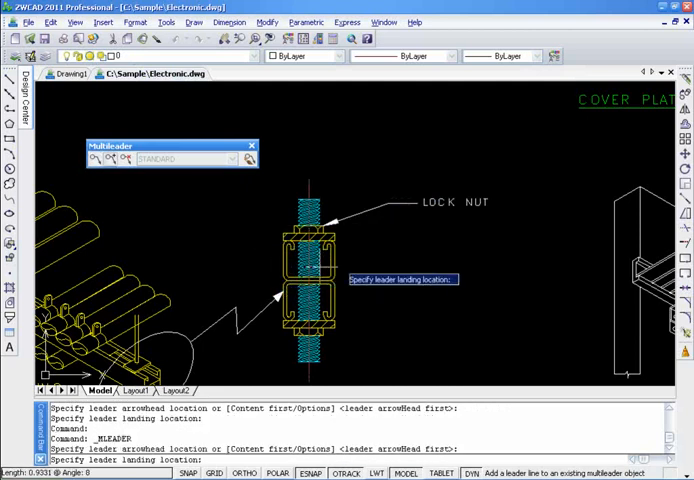
mouse_move(384, 248)
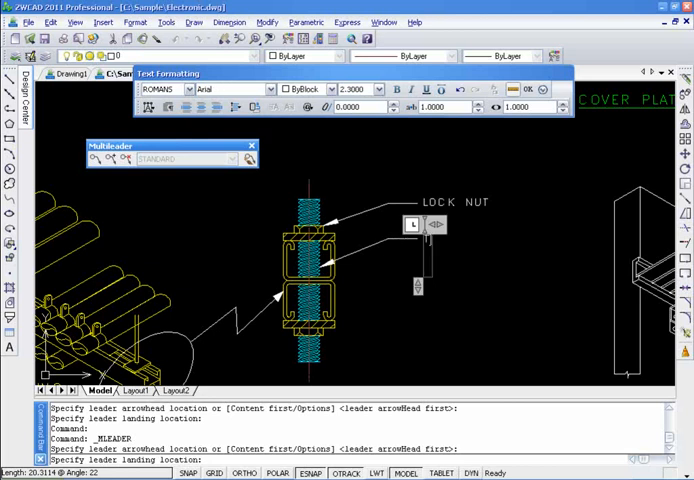
- Enter THREADED as the second multileader's label text
text(HREADED)
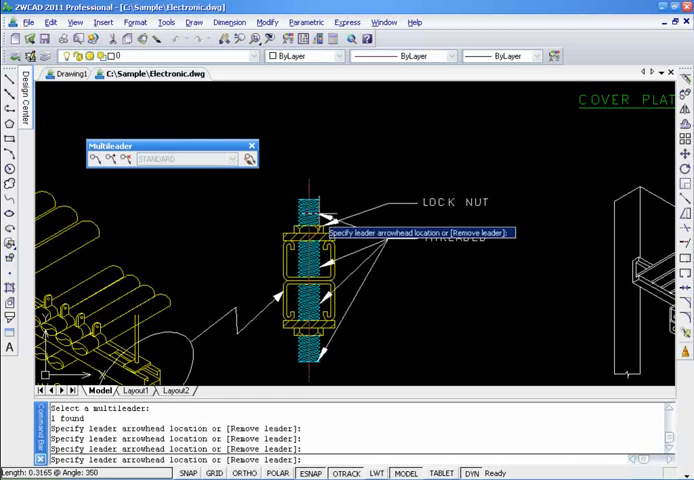
- Add another THREADED leader arrow to the threads, then bring up the Multileader Style Manager
click(392, 234)
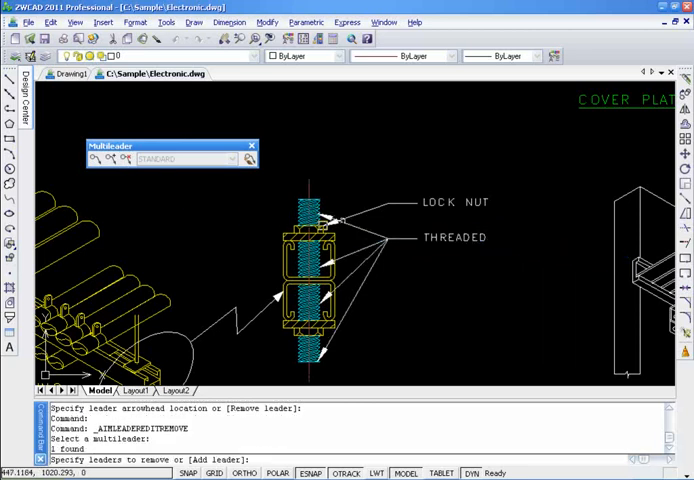
scroll(up, 3)
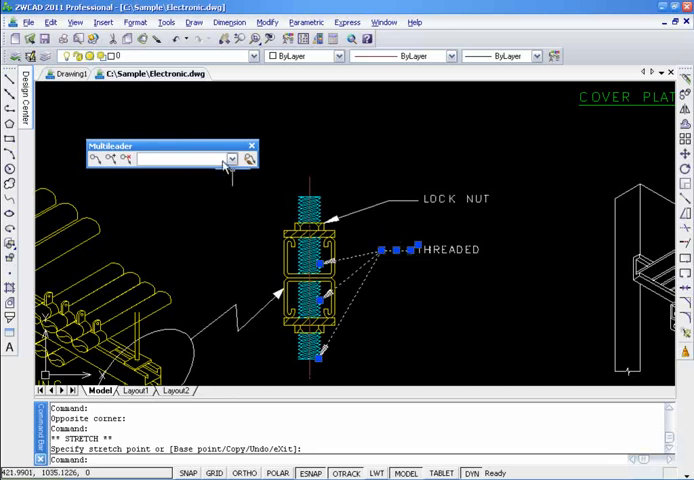
click(232, 160)
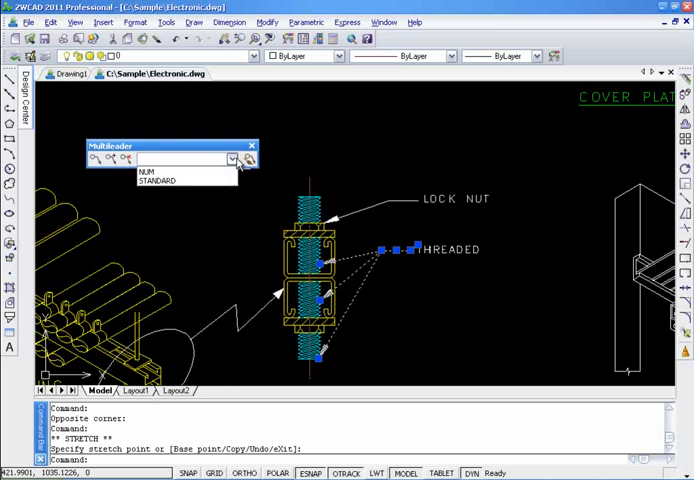
click(160, 170)
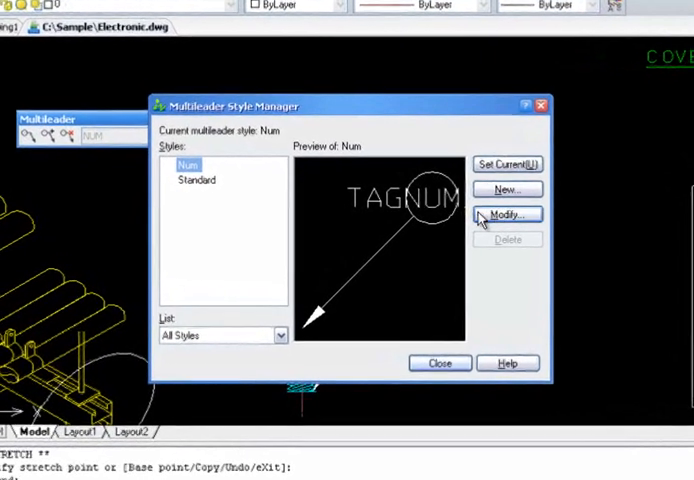
click(506, 214)
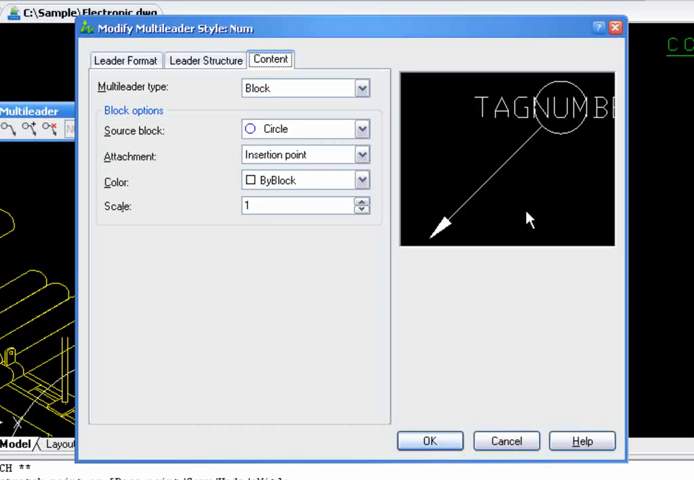
click(126, 60)
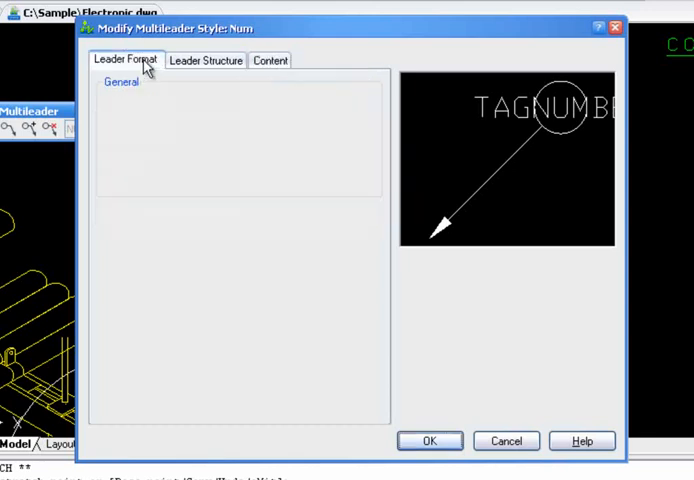
click(126, 60)
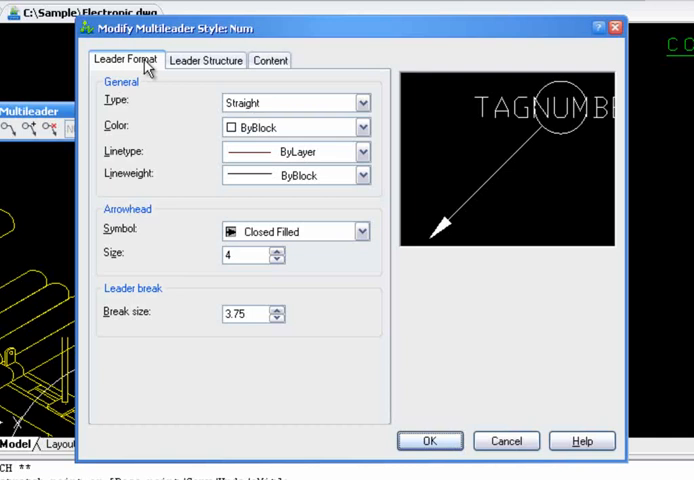
click(206, 60)
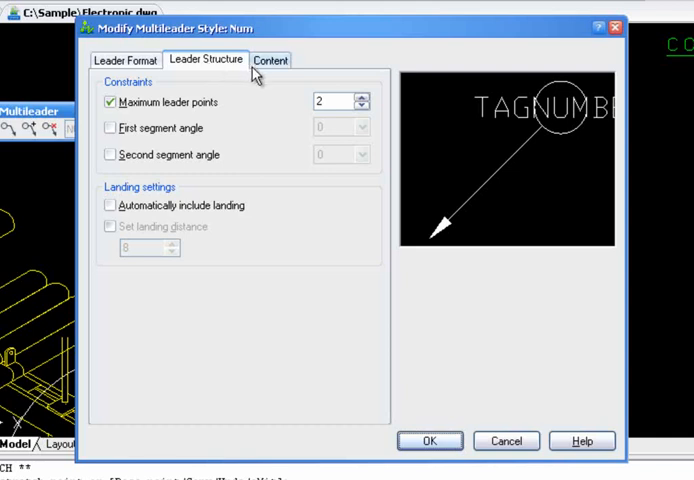
click(270, 60)
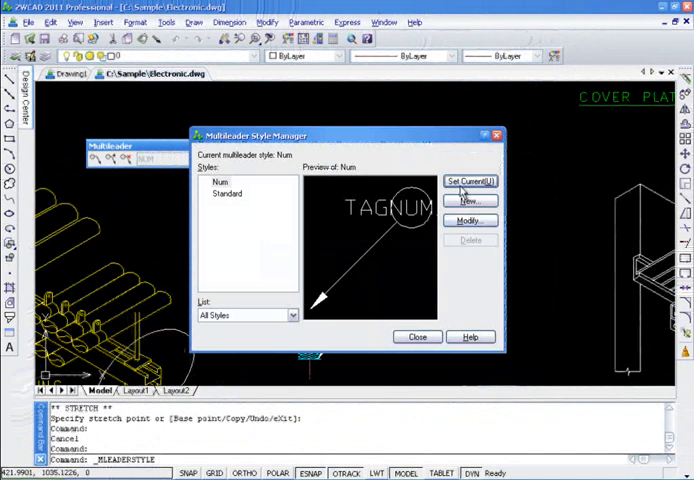
- Set Num current, then place a Num bubble callout's arrow on the ground rod and its landing
click(416, 336)
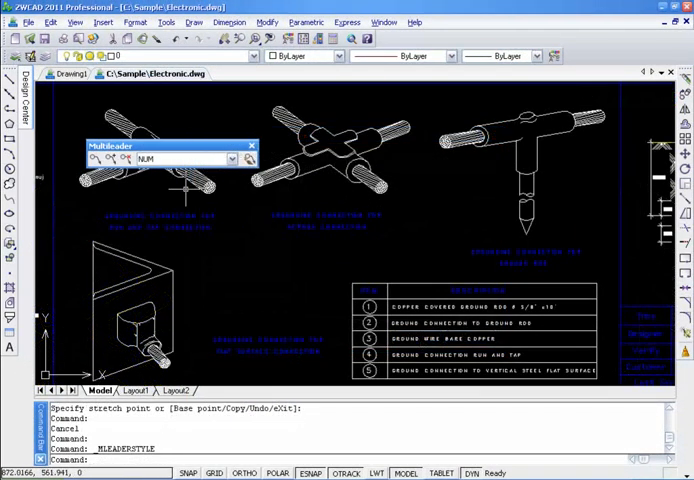
click(96, 160)
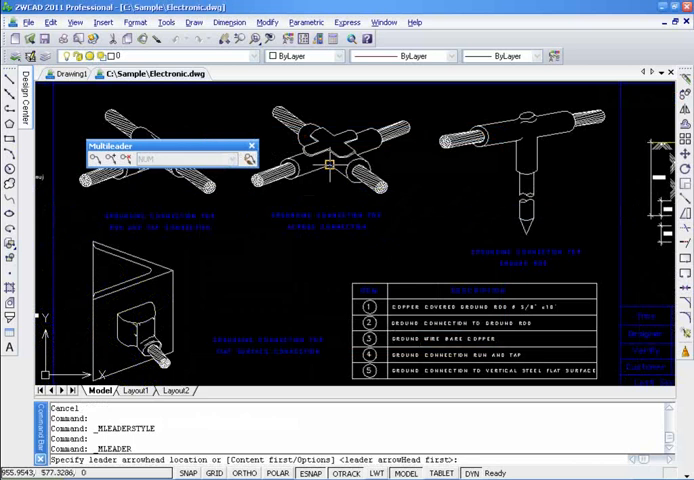
click(320, 180)
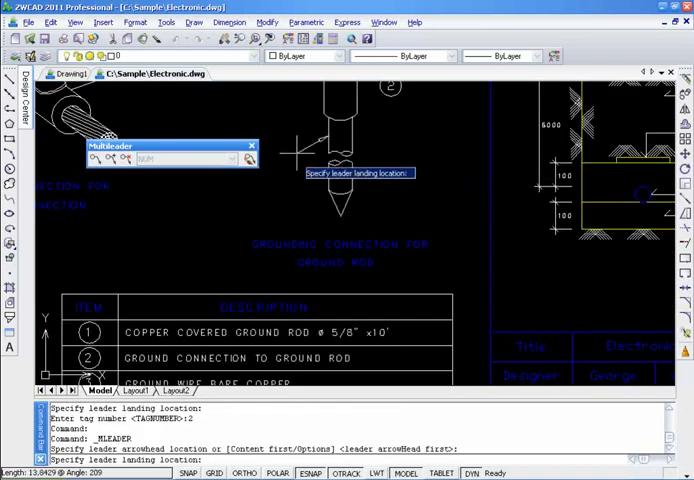
click(288, 164)
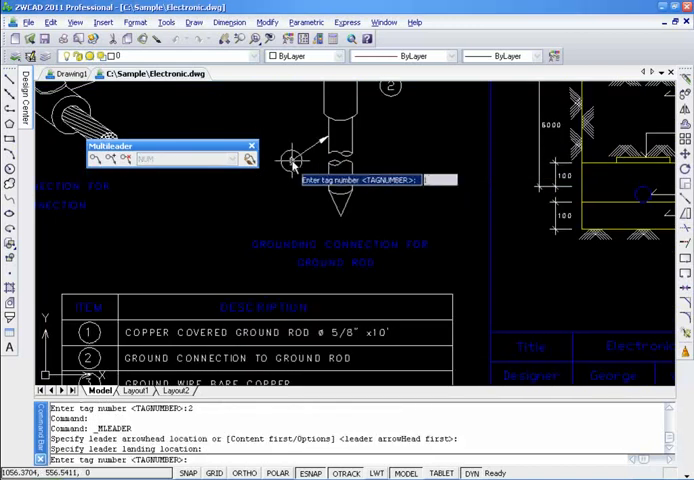